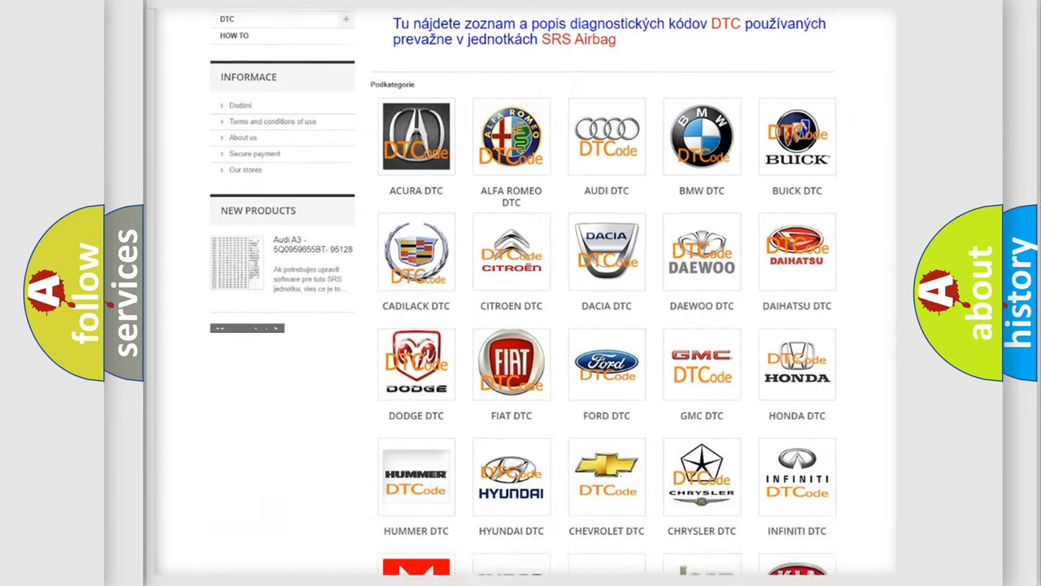
- Advance to the Isuzu U1000 Cause slide listing poor PCM connections and idle stop switch faults
scroll("down", 3)
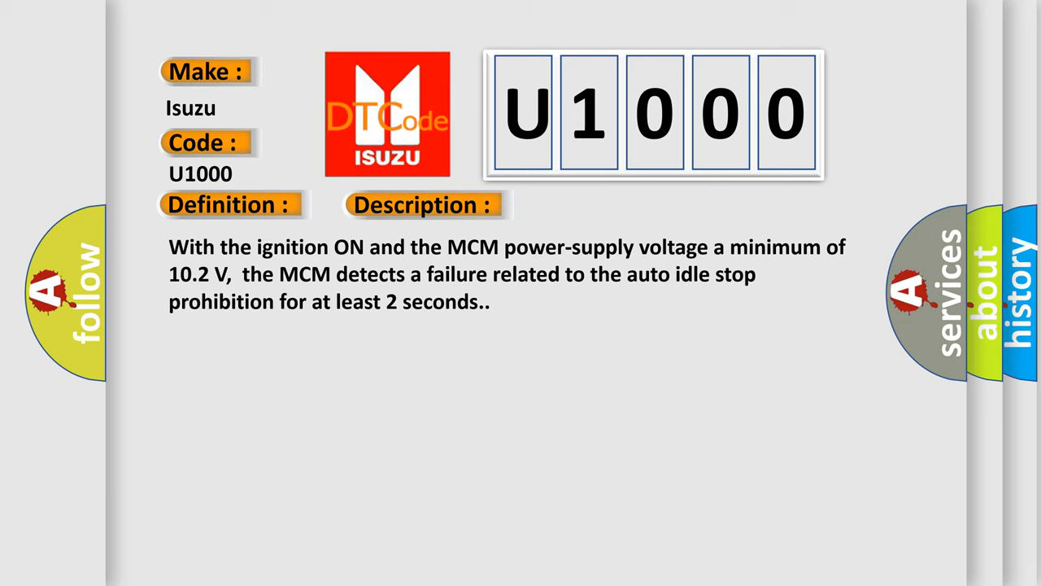
left_click(599, 205)
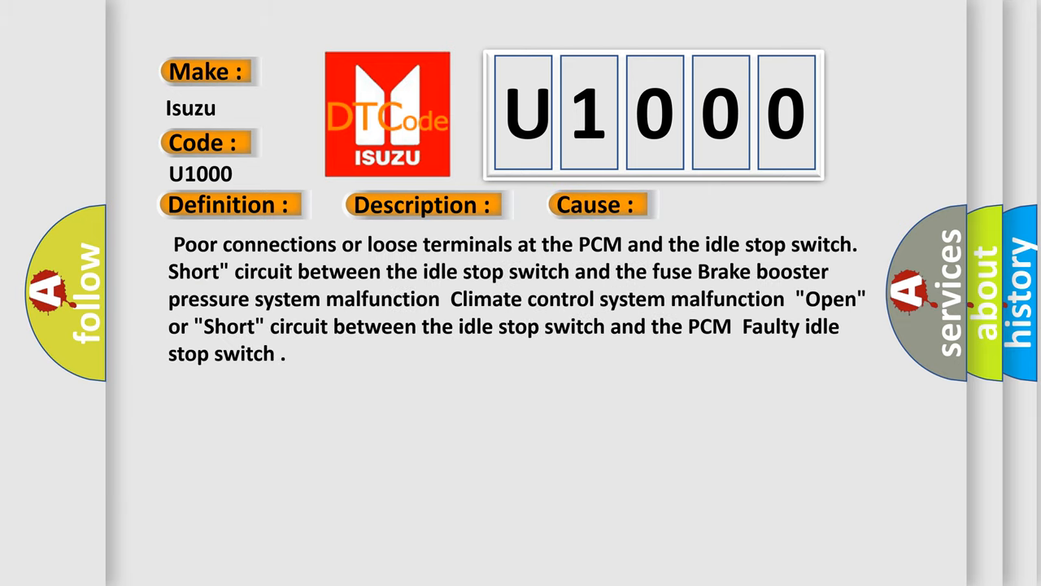